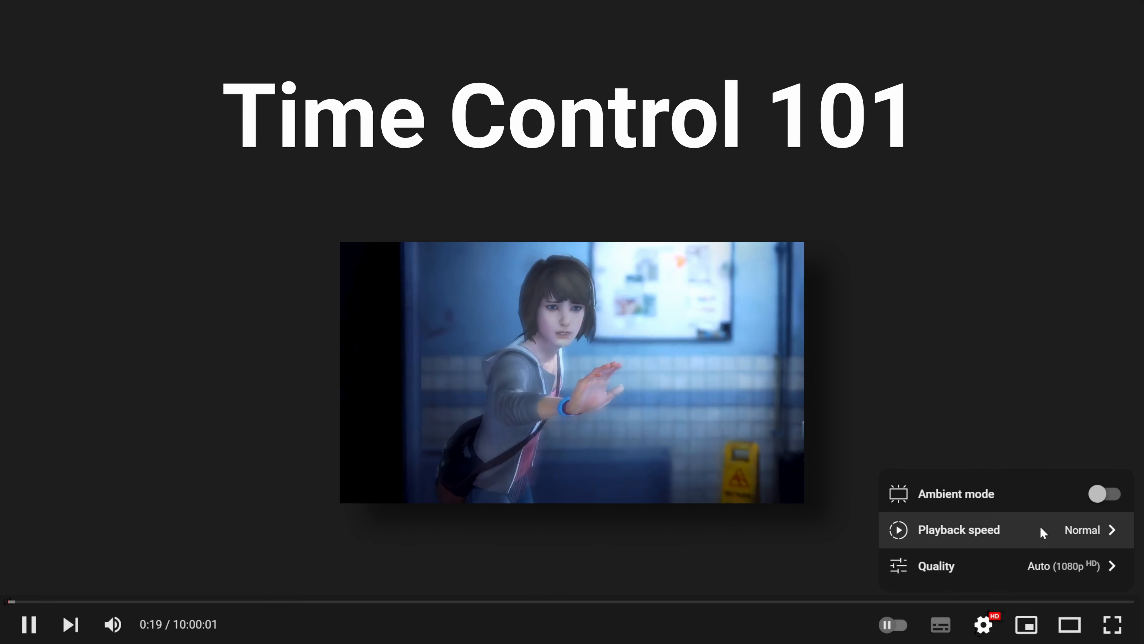
# Show the YouTube player's playback speed menu, still set to Normal
pyautogui.click(958, 530)
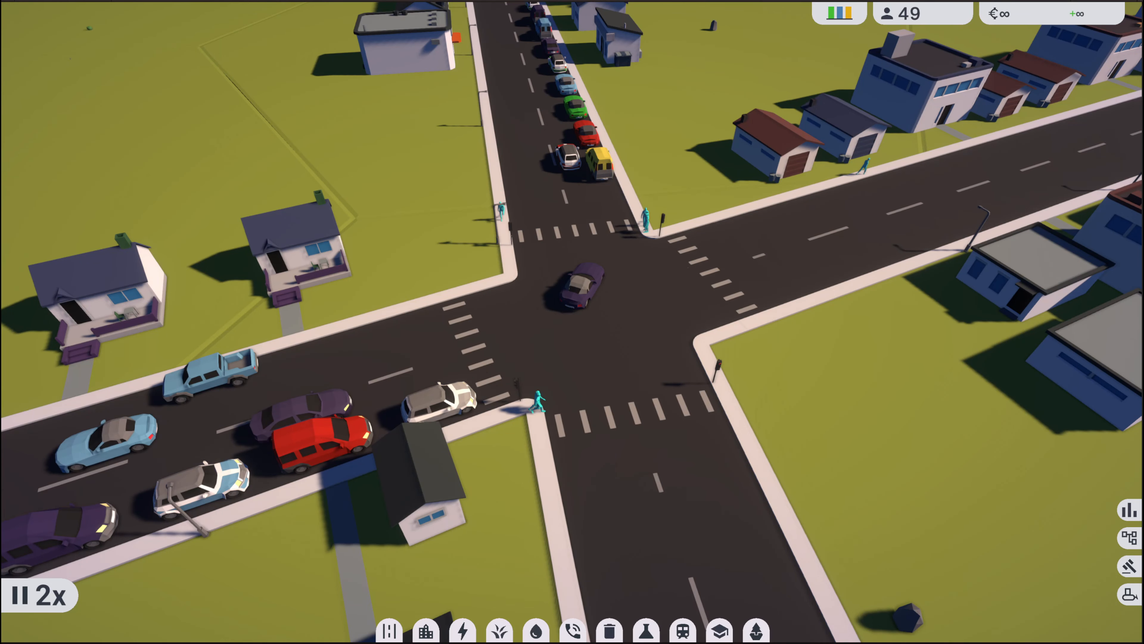
# Drop the game speed from 2x to 1x while following a lone citizen in the street
pyautogui.click(527, 397)
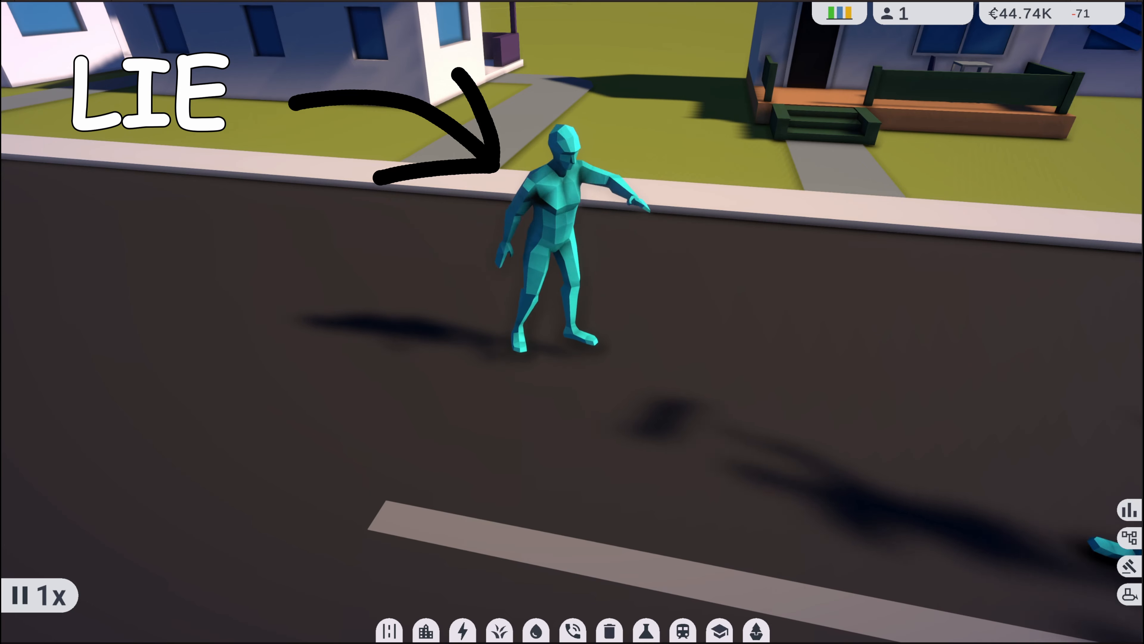
pyautogui.click(40, 594)
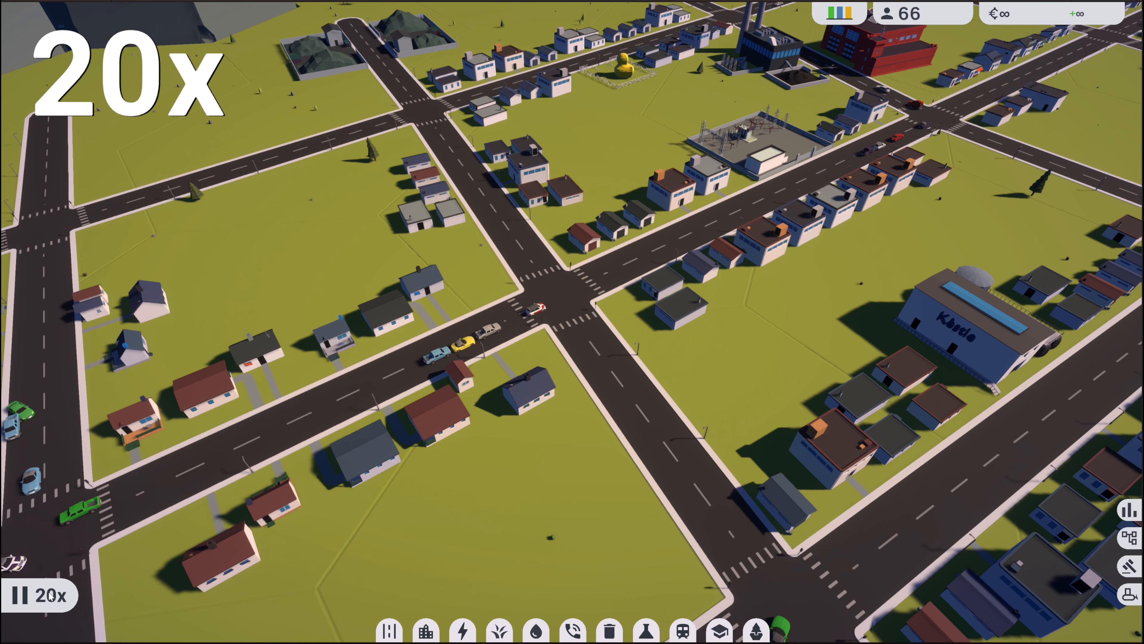
# Step the simulation up through 100x, 500x and 1000x as population reaches 451, then return to 1x
pyautogui.click(40, 594)
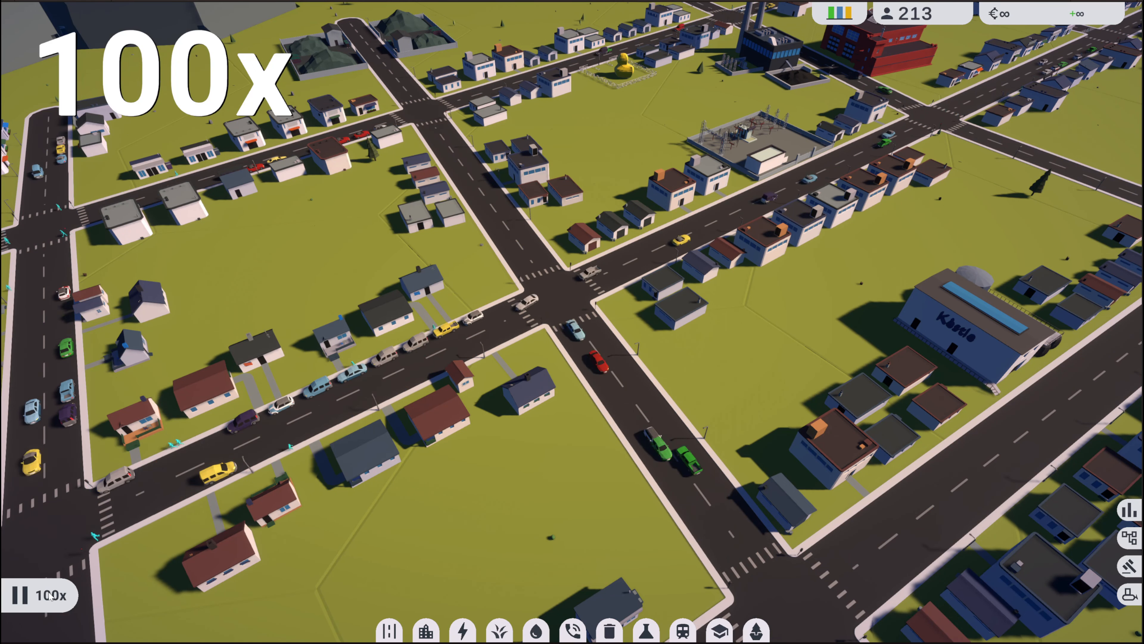
pyautogui.click(40, 595)
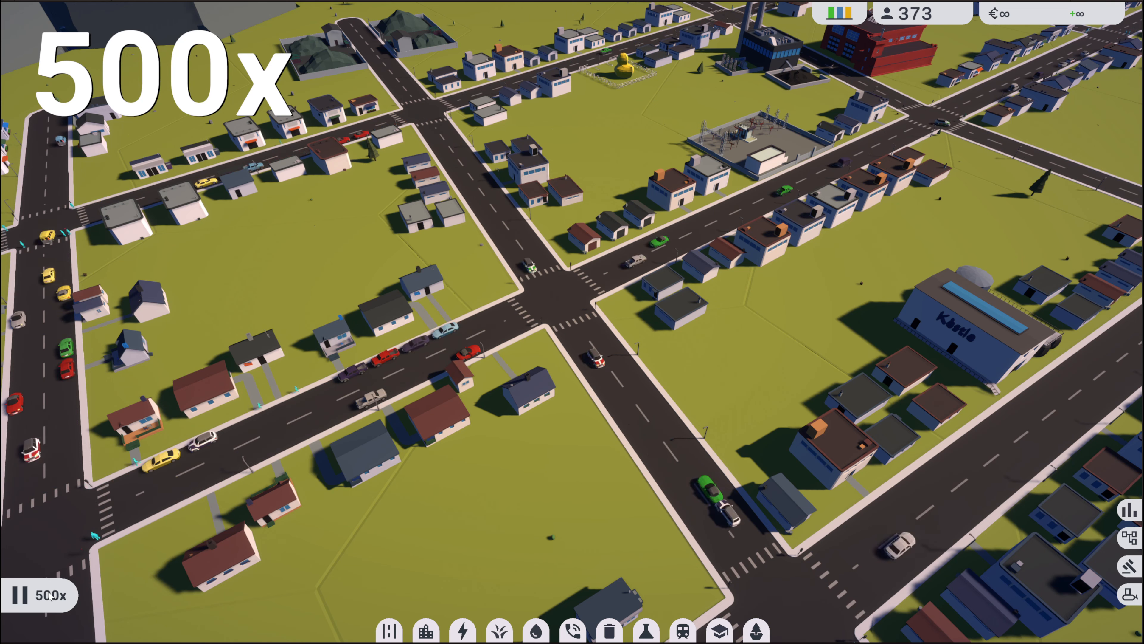
pyautogui.click(40, 595)
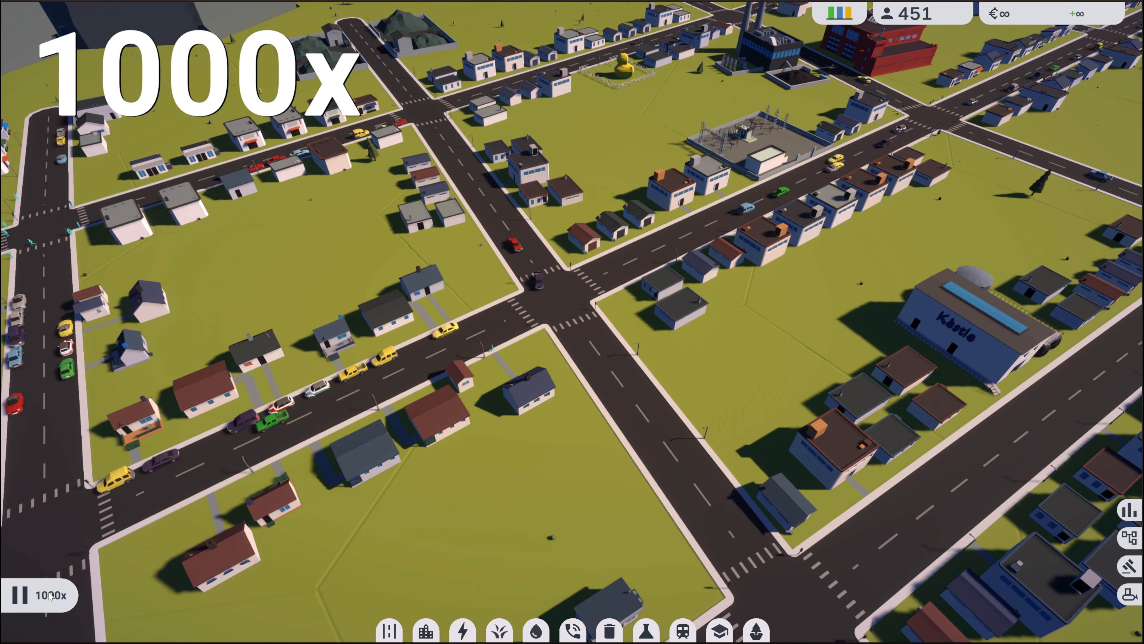
pyautogui.click(43, 594)
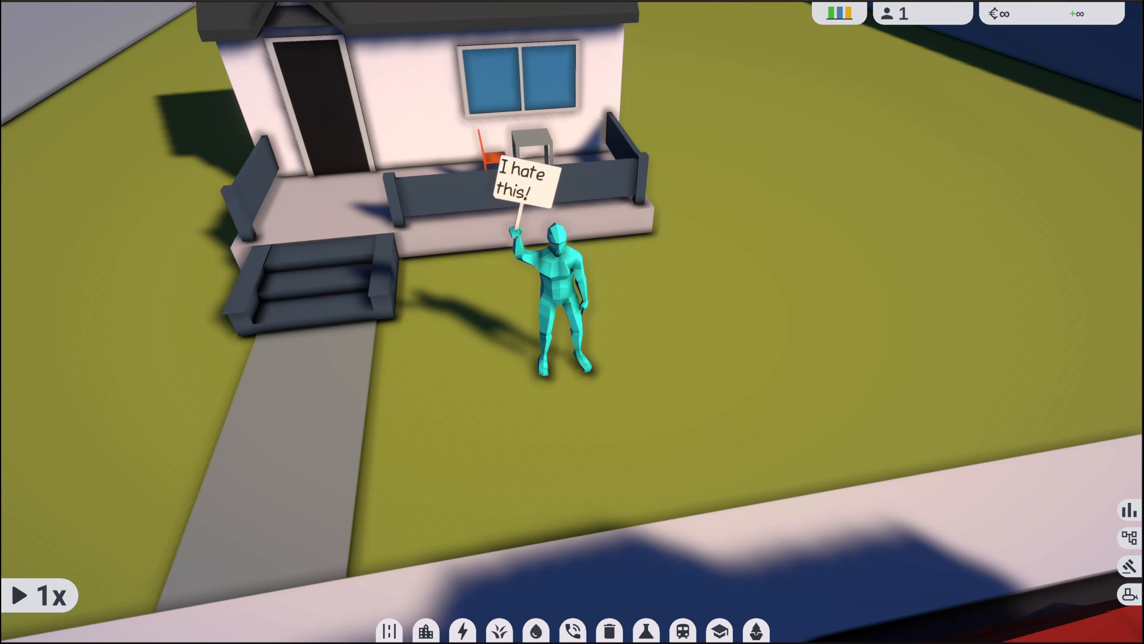
# Zoom out over the rubber duck district and keep the game at 1x
pyautogui.scroll(-3)
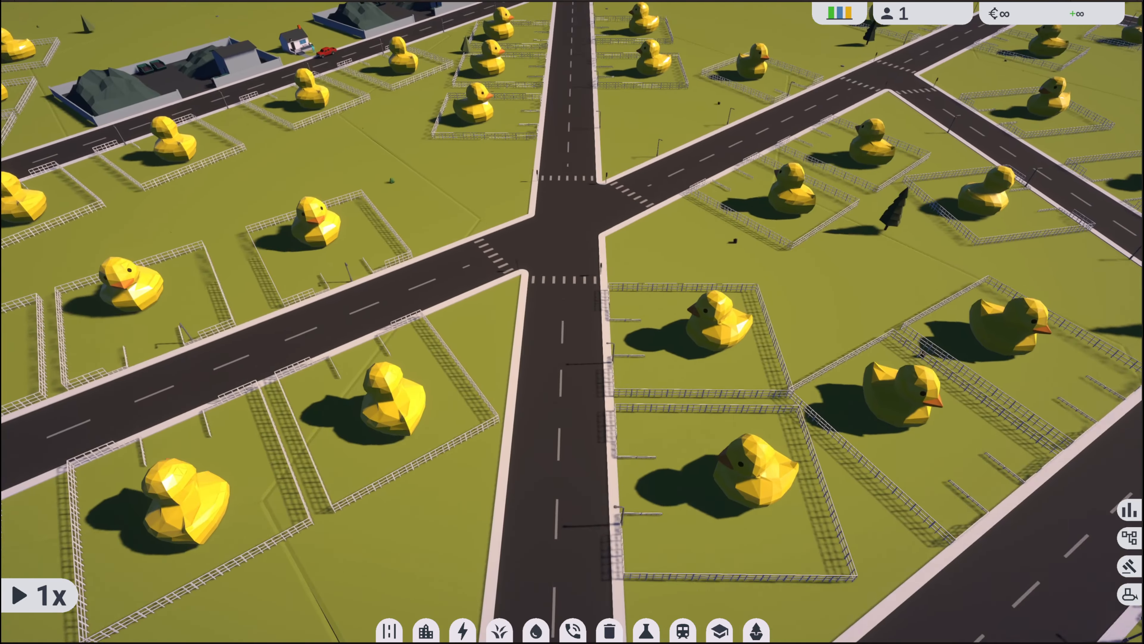
pyautogui.click(26, 595)
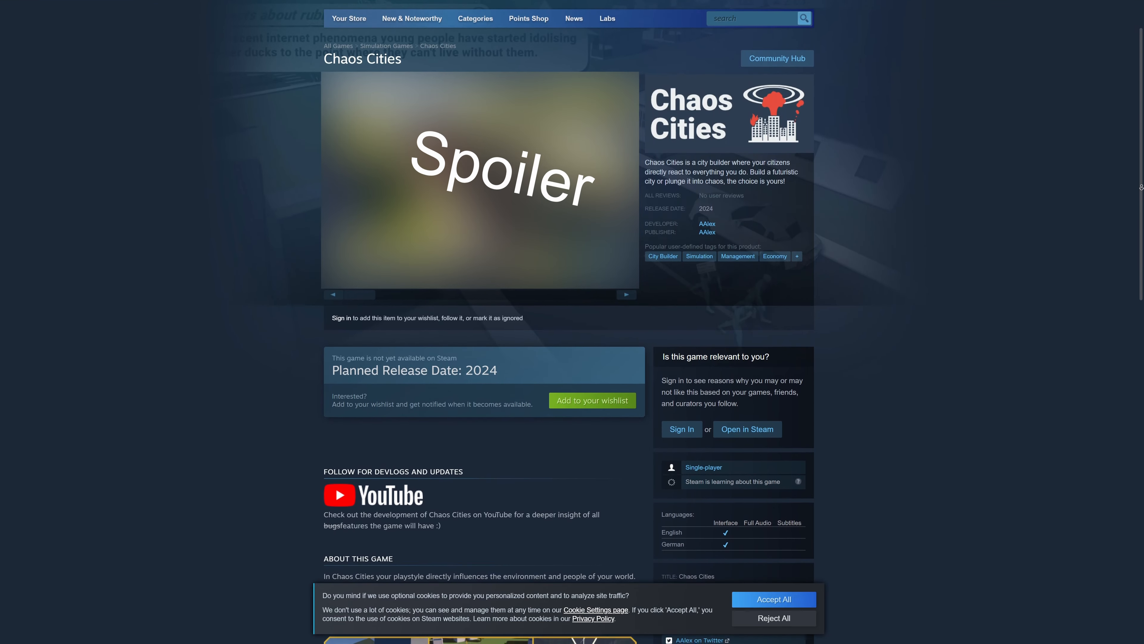
# Scroll the Chaos Cities Steam page down to the 2024 release and wishlist section
pyautogui.scroll(-3)
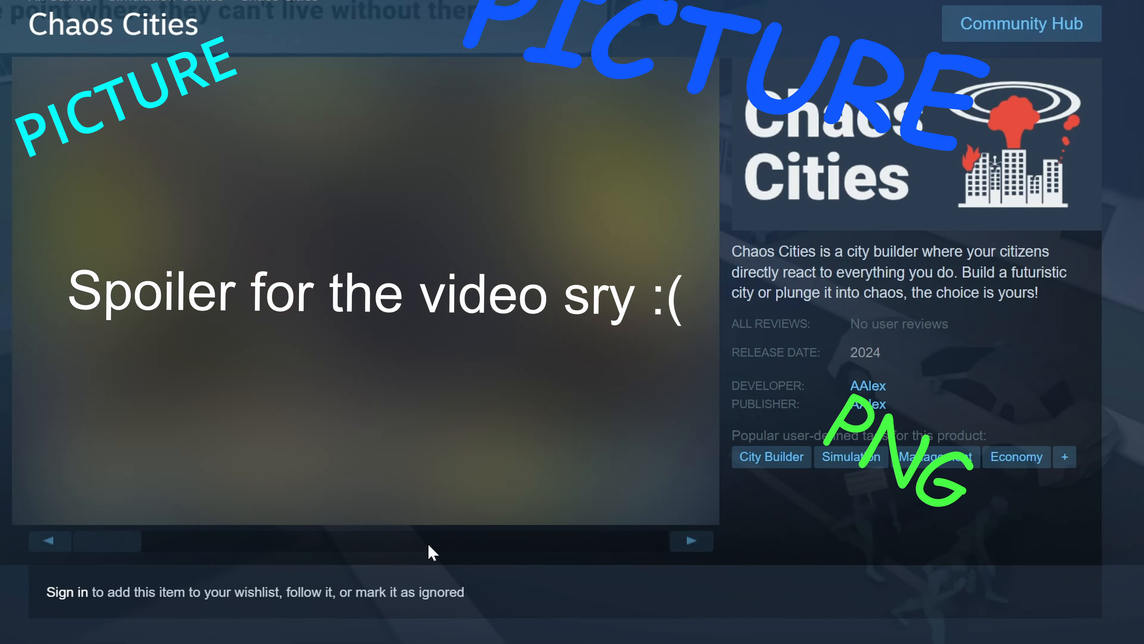
pyautogui.scroll(-3)
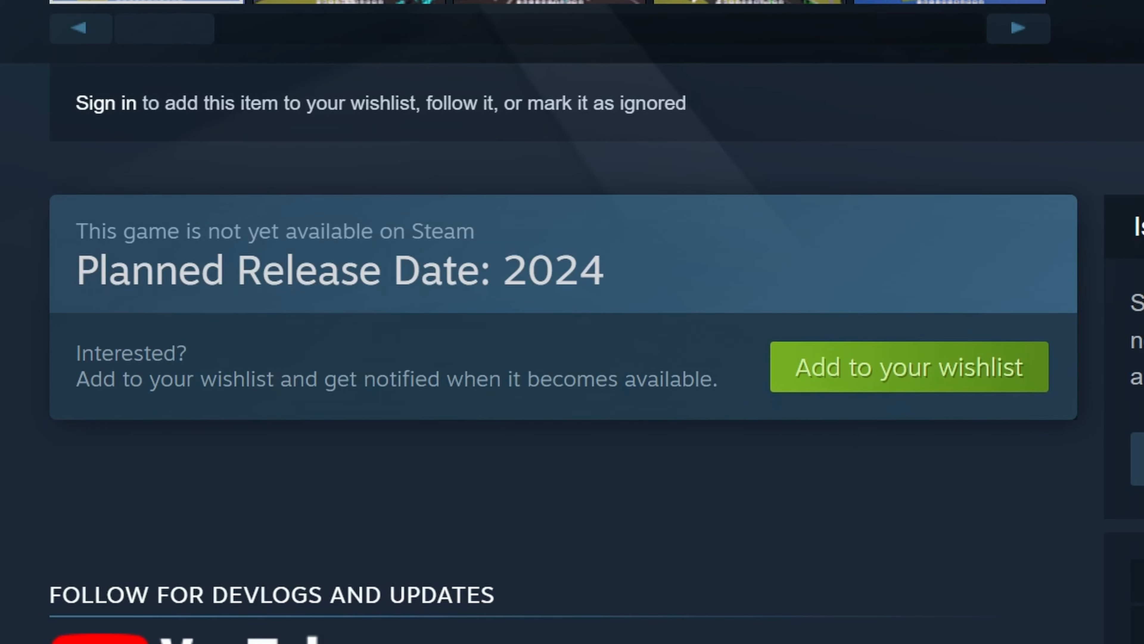
pyautogui.moveTo(858, 383)
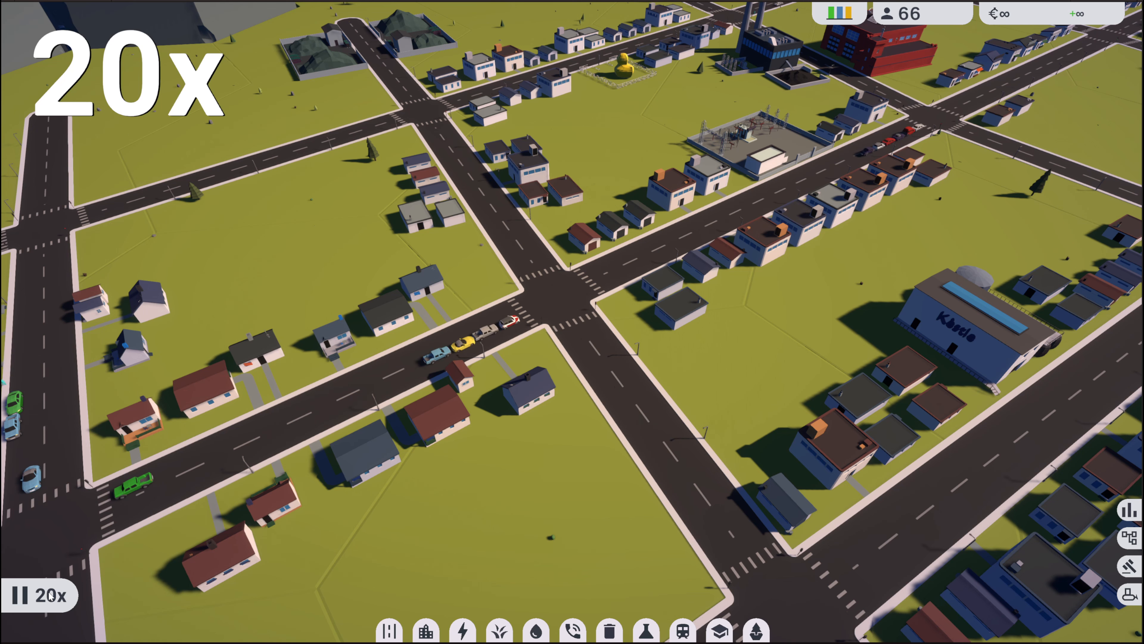
# Switch windows from Chaos Cities running at 20x toward the YouTube channel
pyautogui.press('alt+tab')
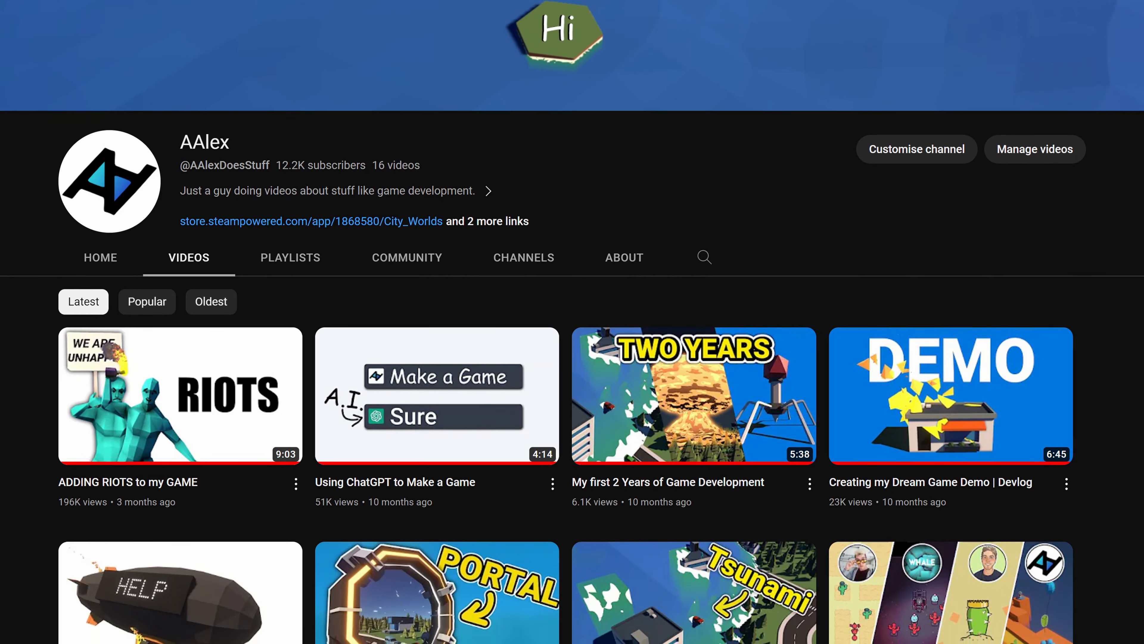
# Scroll the channel's video list past 'ADDING RIOTS to my GAME'
pyautogui.scroll(-3)
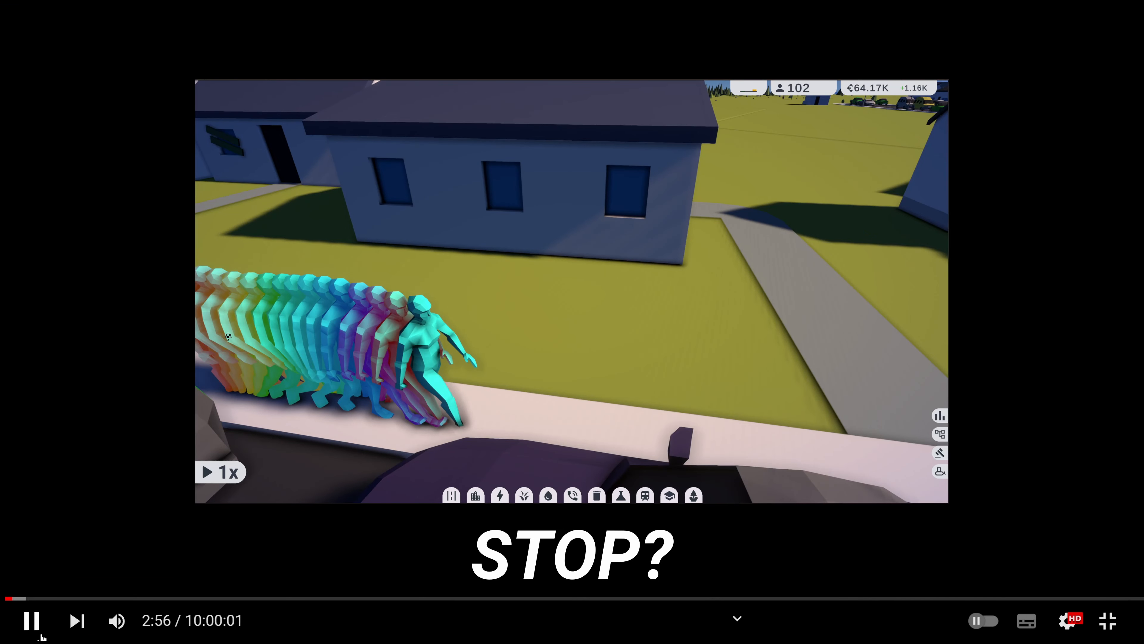
# Play the 10-hour video's STOP? clip of a citizen trailing rainbow afterimages
pyautogui.click(31, 620)
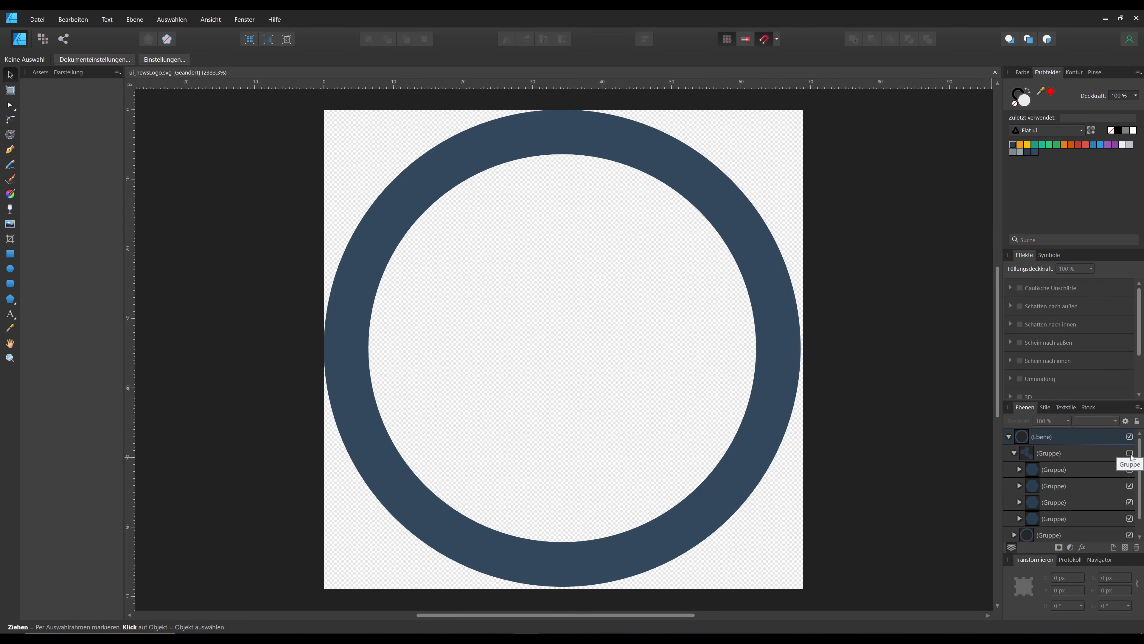
# Select a group of the dark blue ring news logo in the Layers panel
pyautogui.click(1130, 452)
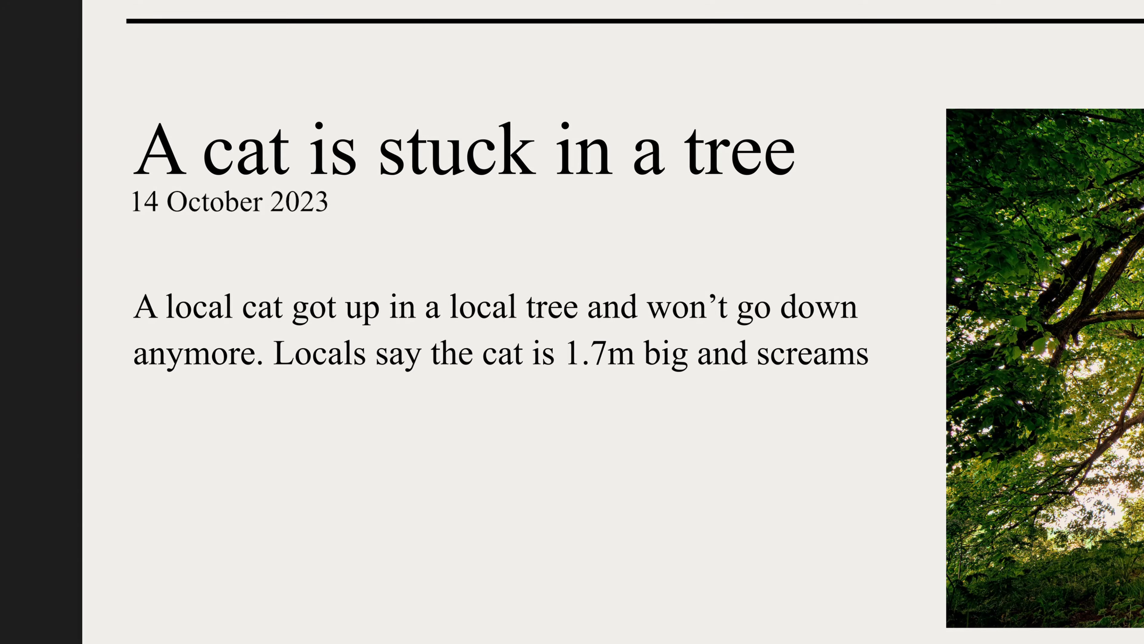
# Add the cat's quoted screams 'Meow Moew' and '"uwu" and hisses' to the article body
pyautogui.write('"Meow M')
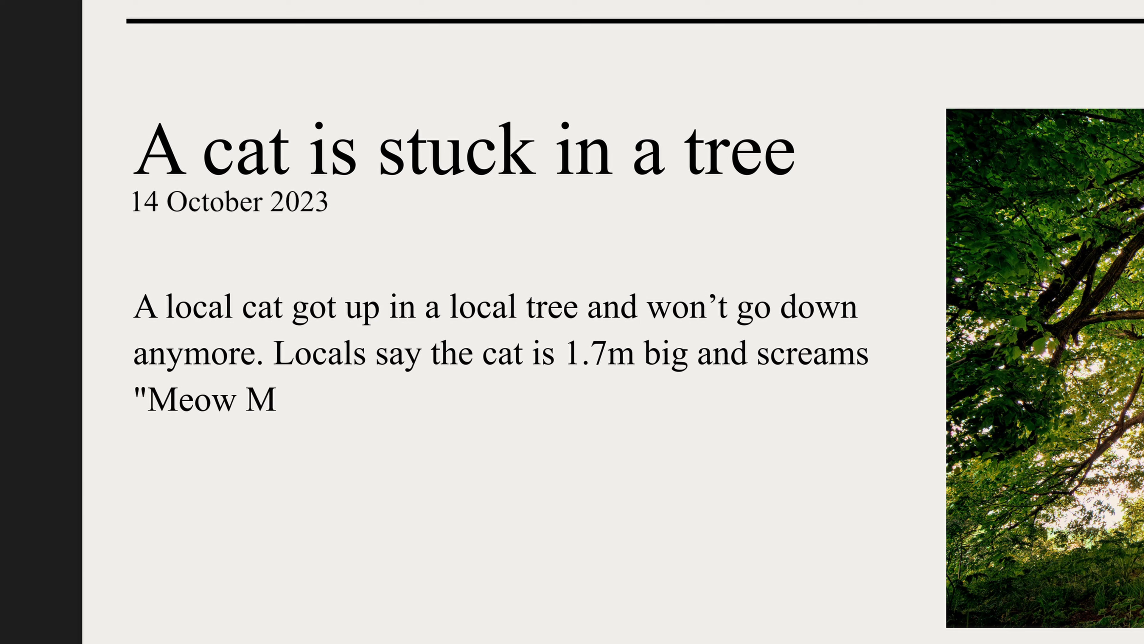
pyautogui.write('oew')
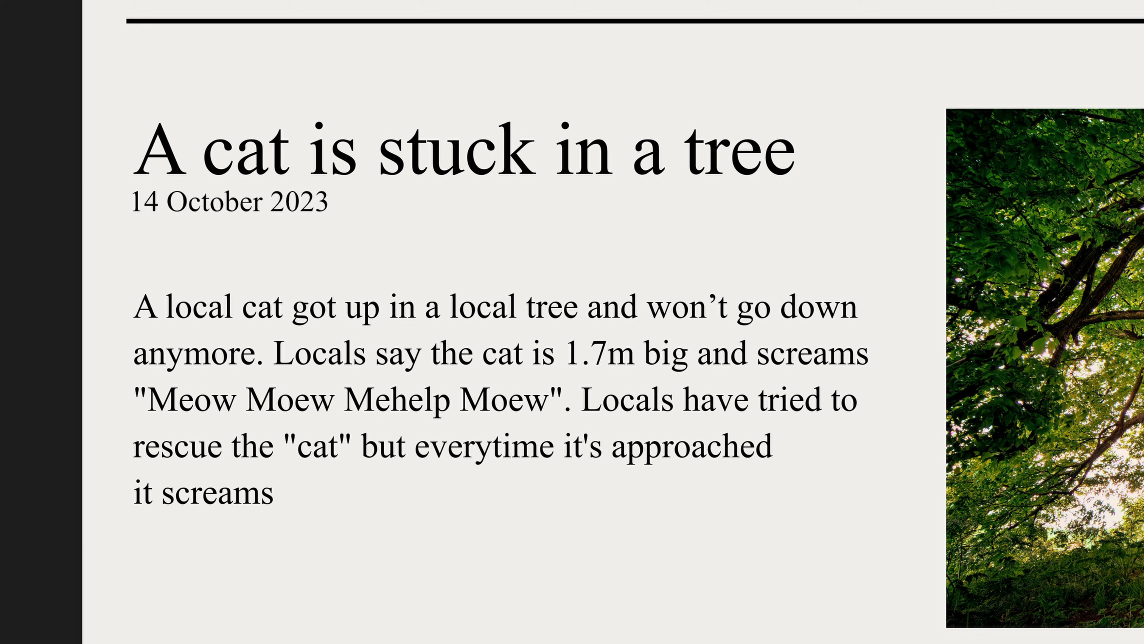
pyautogui.write('"uwu" and hisses.')
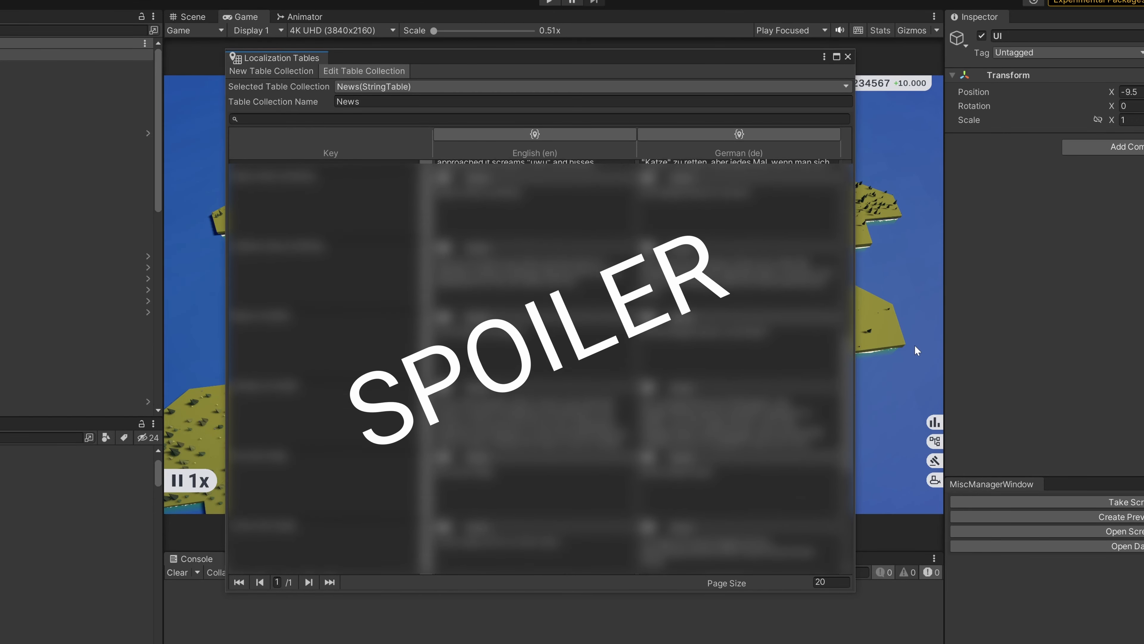
pyautogui.scroll(-3)
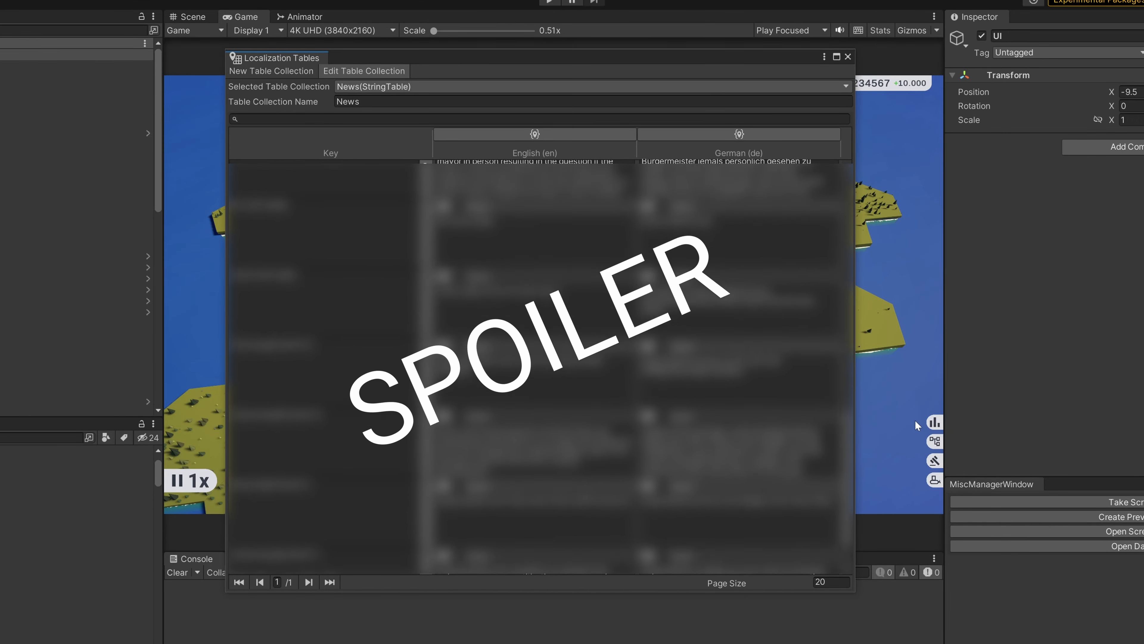